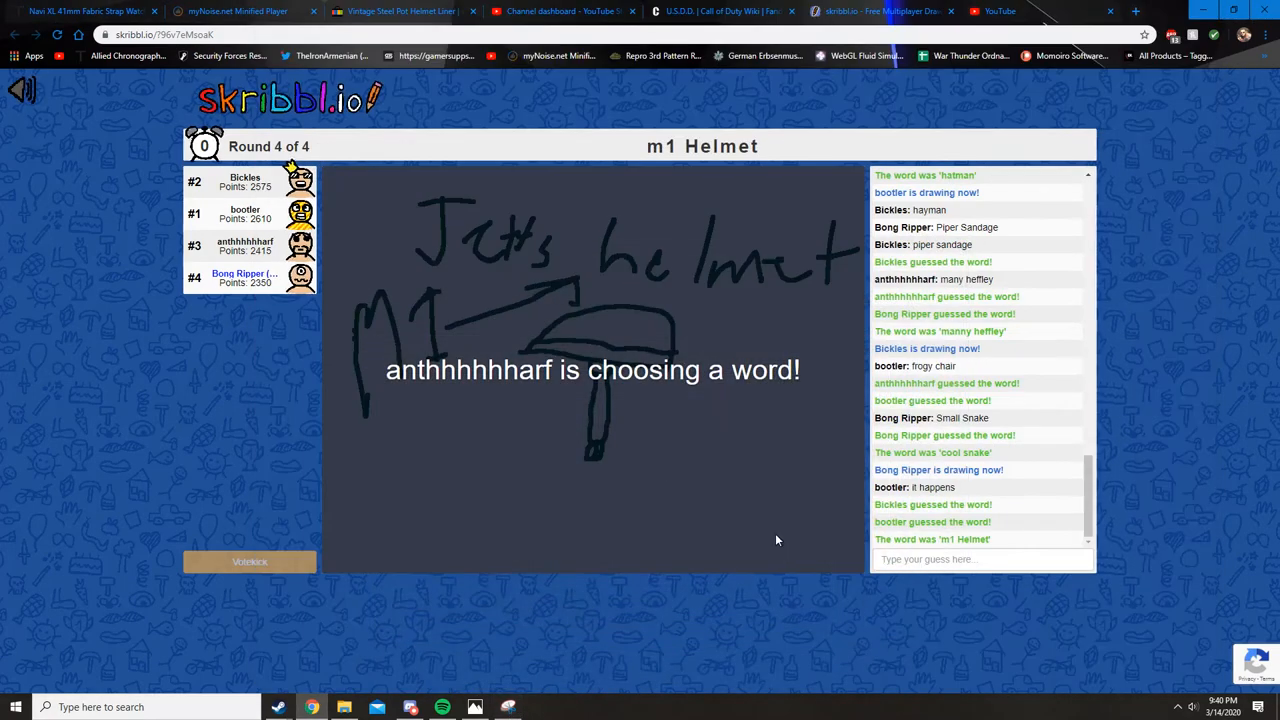
Wait through the word choice until a new turn starts on a blank canvas.
left_click(984, 560)
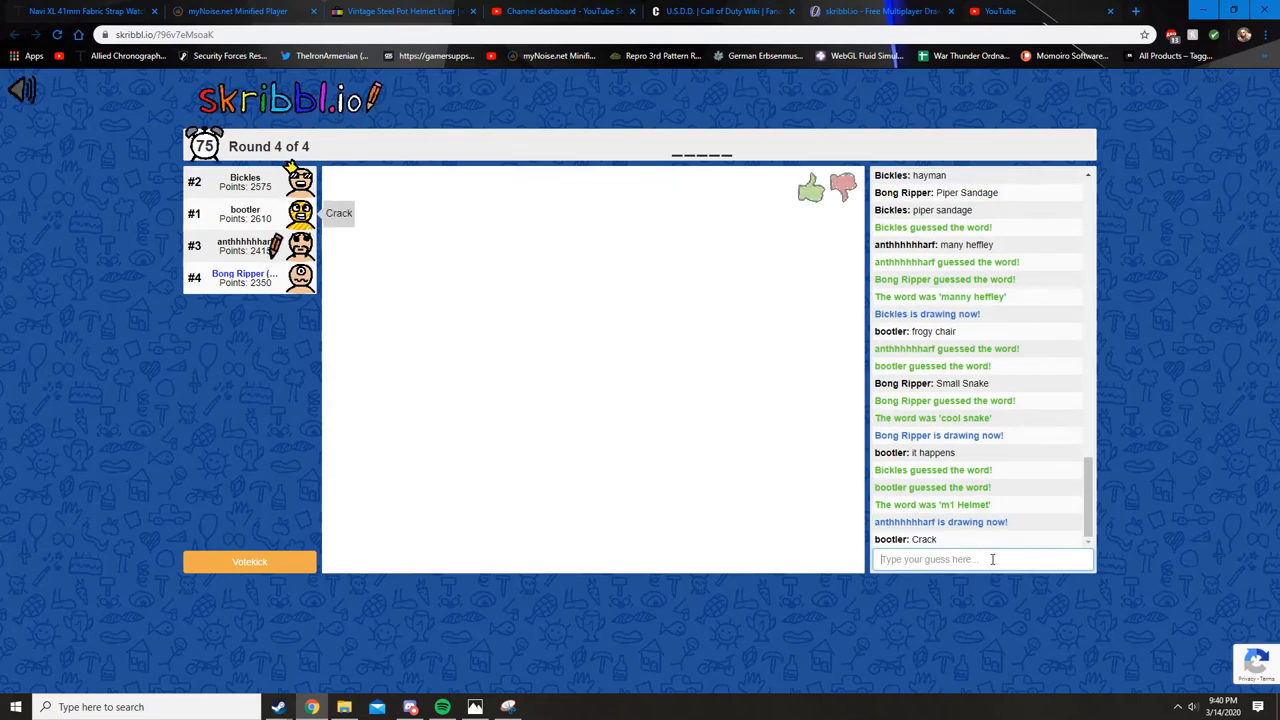
Enter the guess 'Coole' for the green curvy drawing without sending it yet.
type("s")
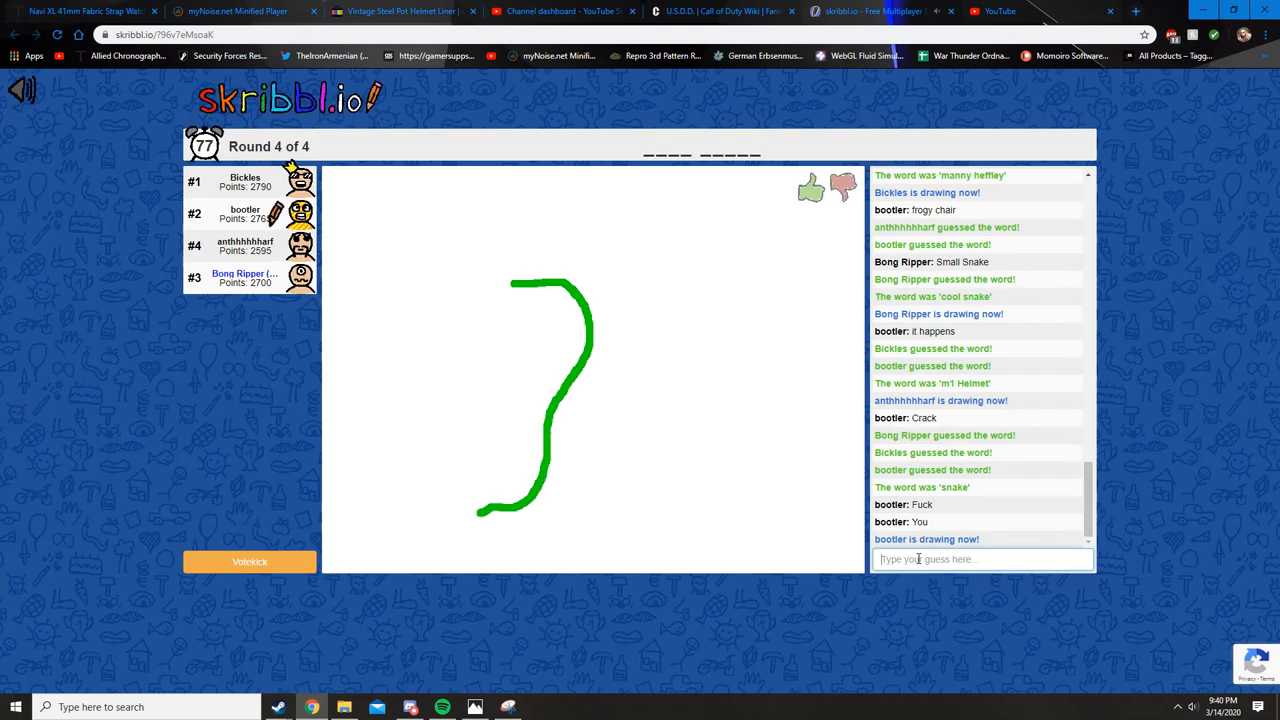
type("Coole")
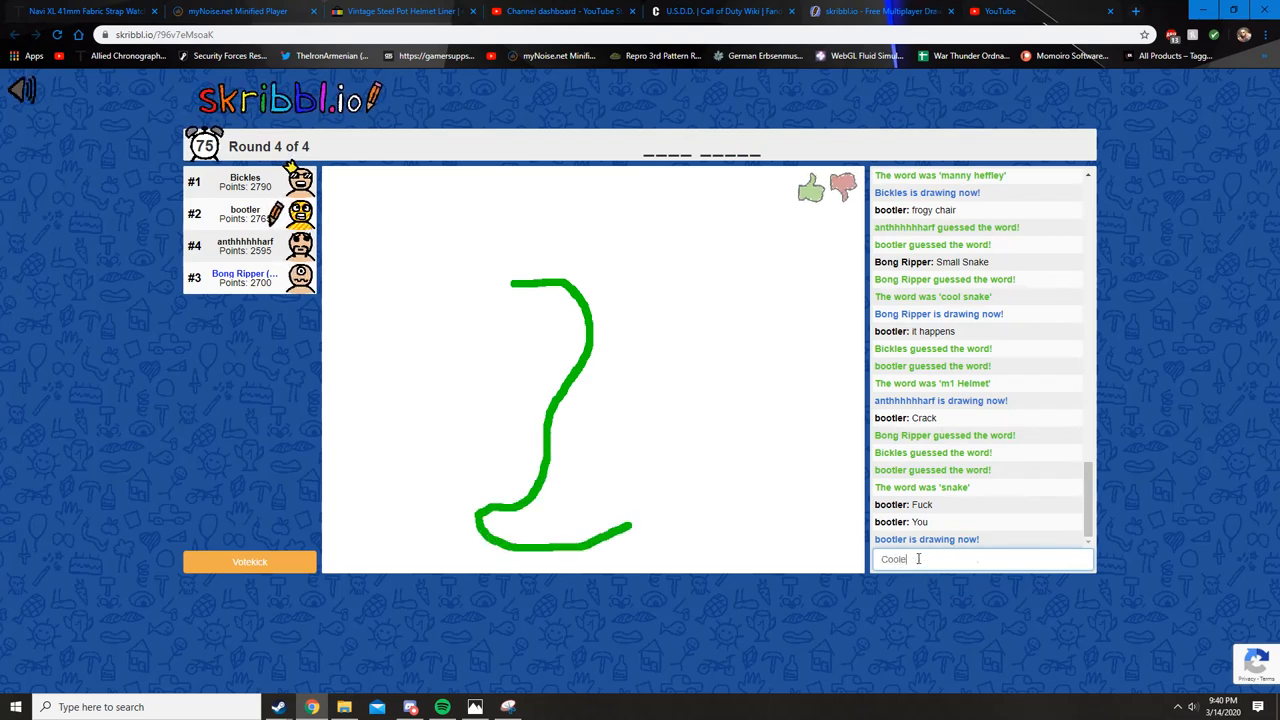